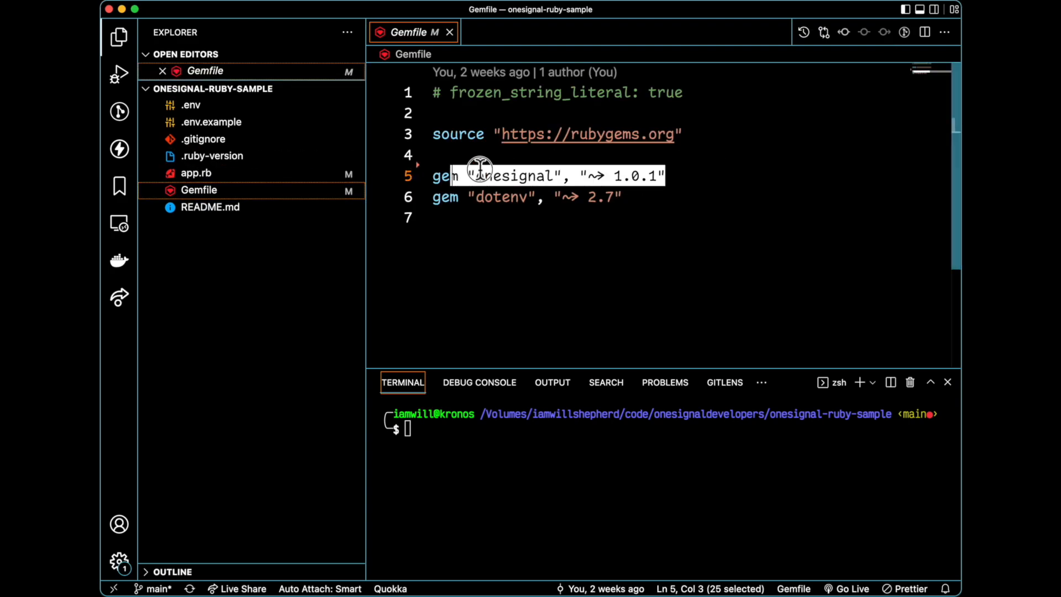
# Run bundle in the terminal so the onesignal and dotenv gems install and Gemfile.lock is generated
pyautogui.click(474, 176)
pyautogui.write('bundle')
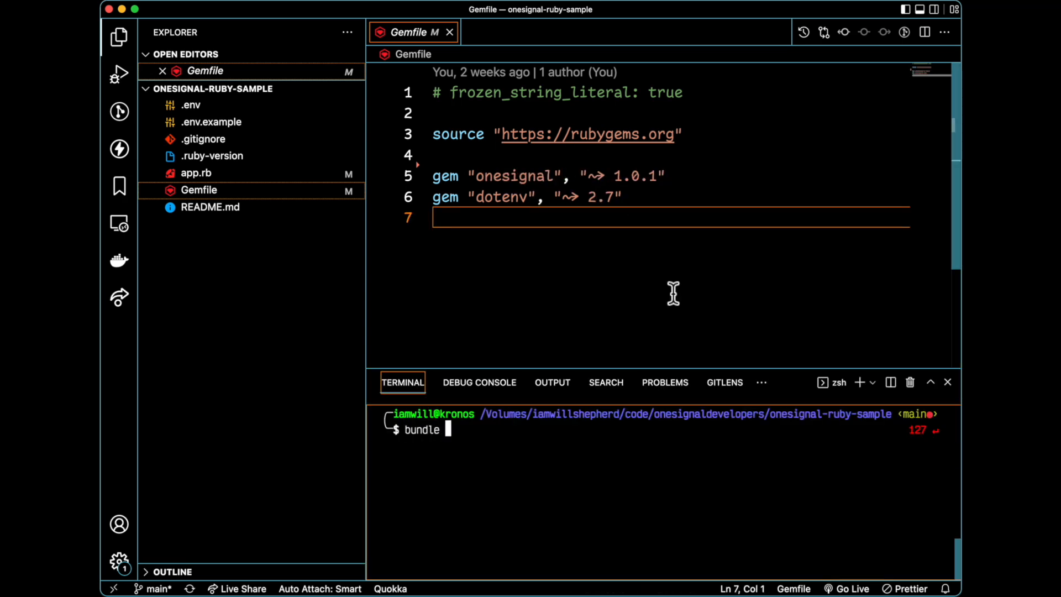
pyautogui.press('Return')
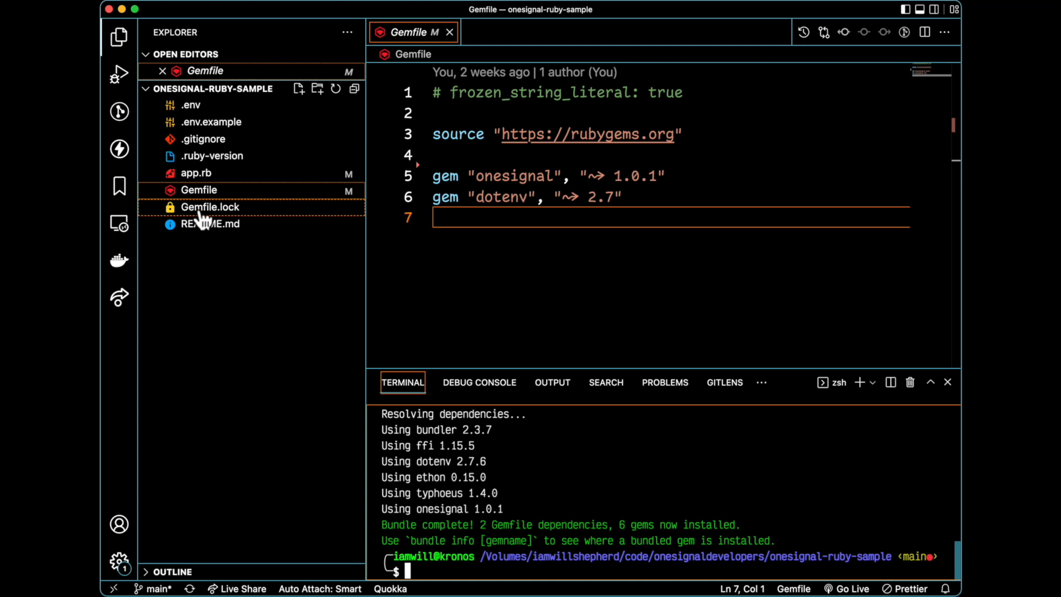
# View the generated Gemfile.lock listing onesignal 1.0.1 and dotenv 2.7.6
pyautogui.click(210, 206)
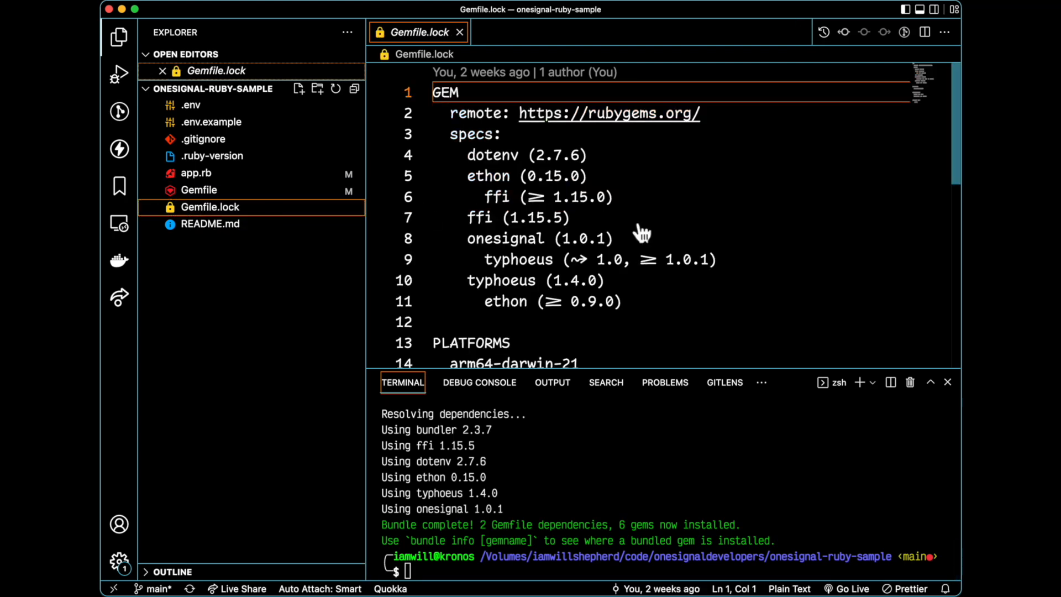
pyautogui.moveTo(204, 139)
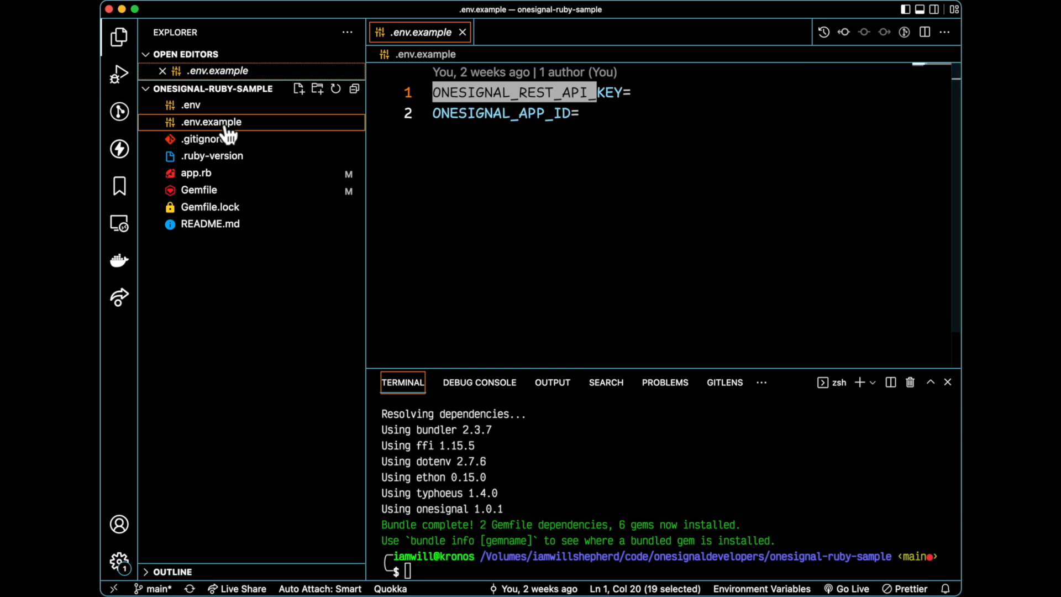
pyautogui.moveTo(570, 114)
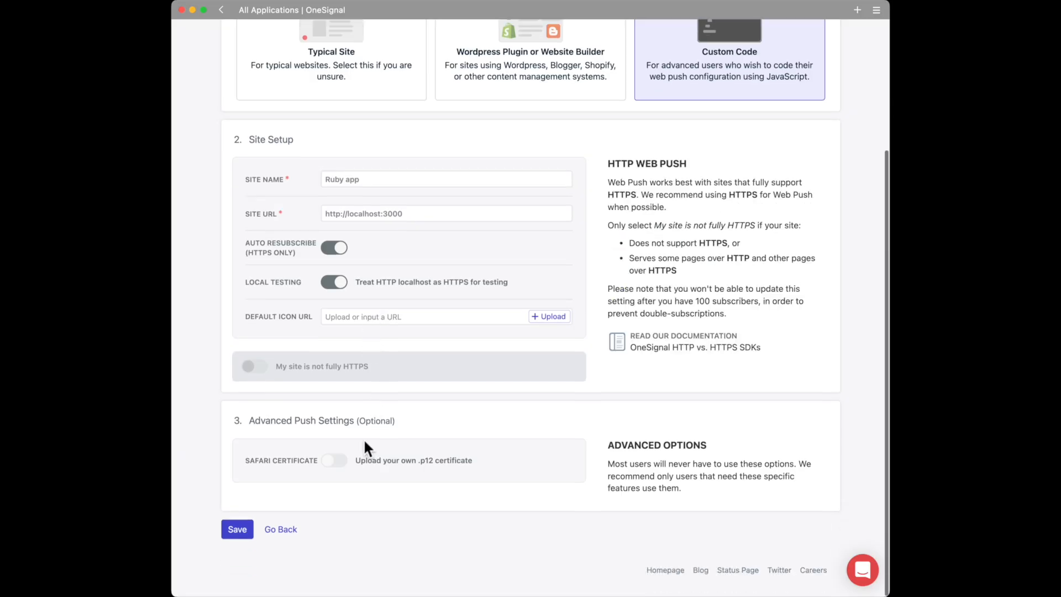
pyautogui.click(237, 530)
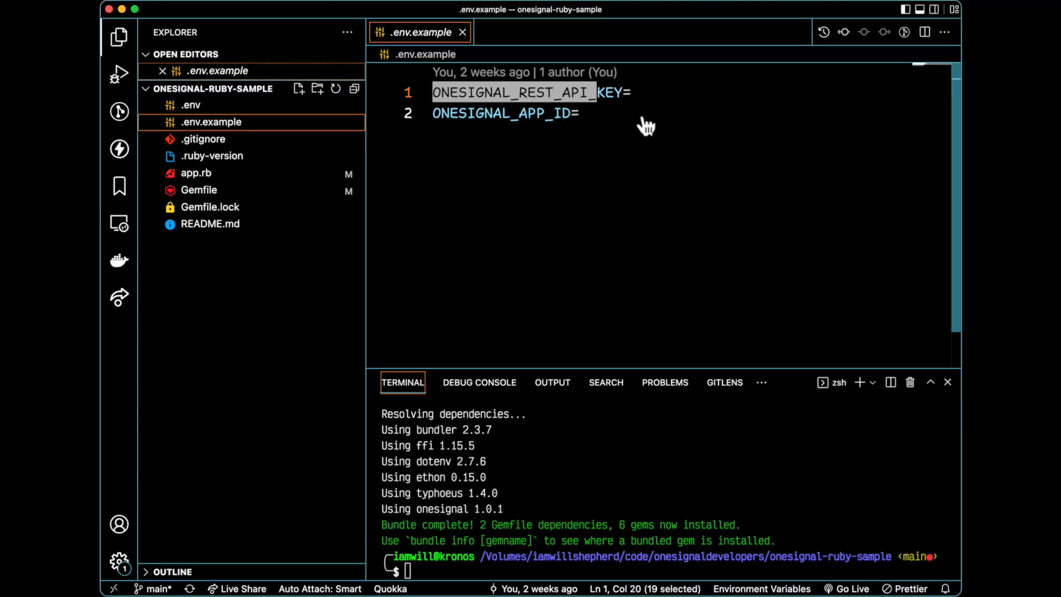
# Show app.rb full-width and highlight the configure block and the api_instance variable
pyautogui.click(195, 173)
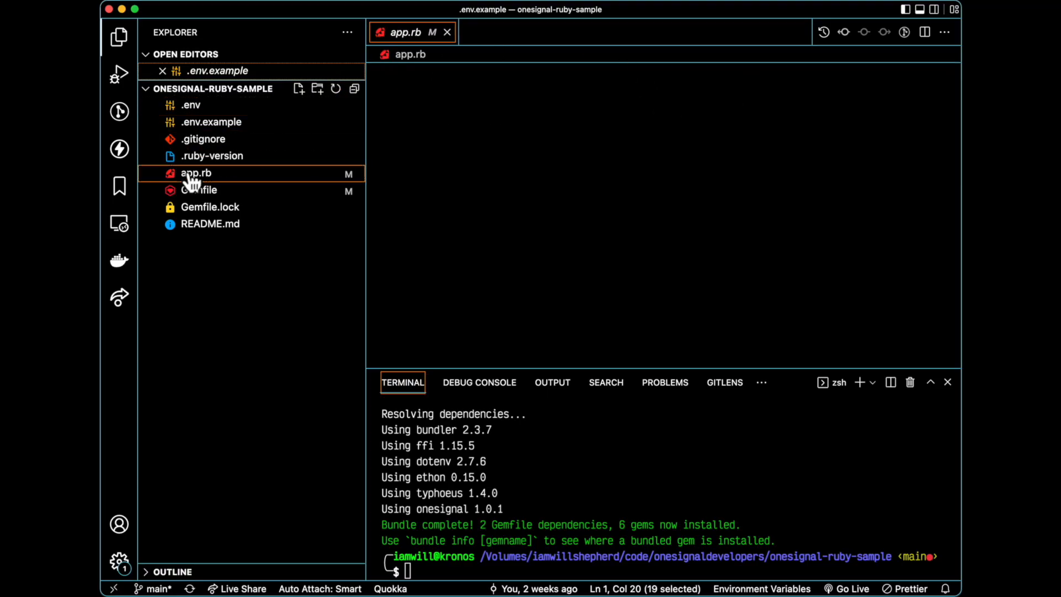
pyautogui.click(196, 173)
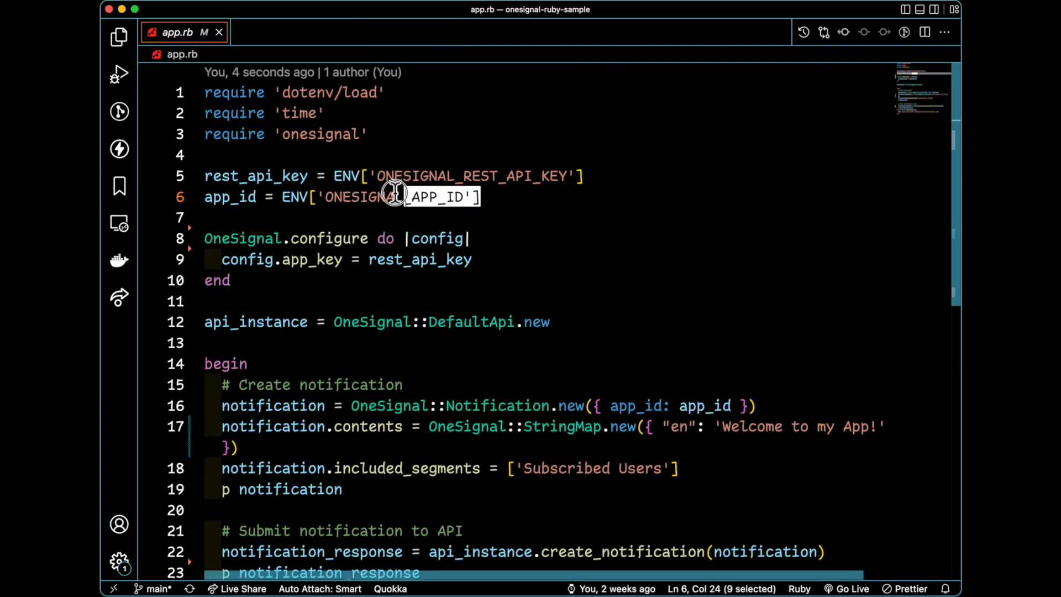
pyautogui.click(246, 175)
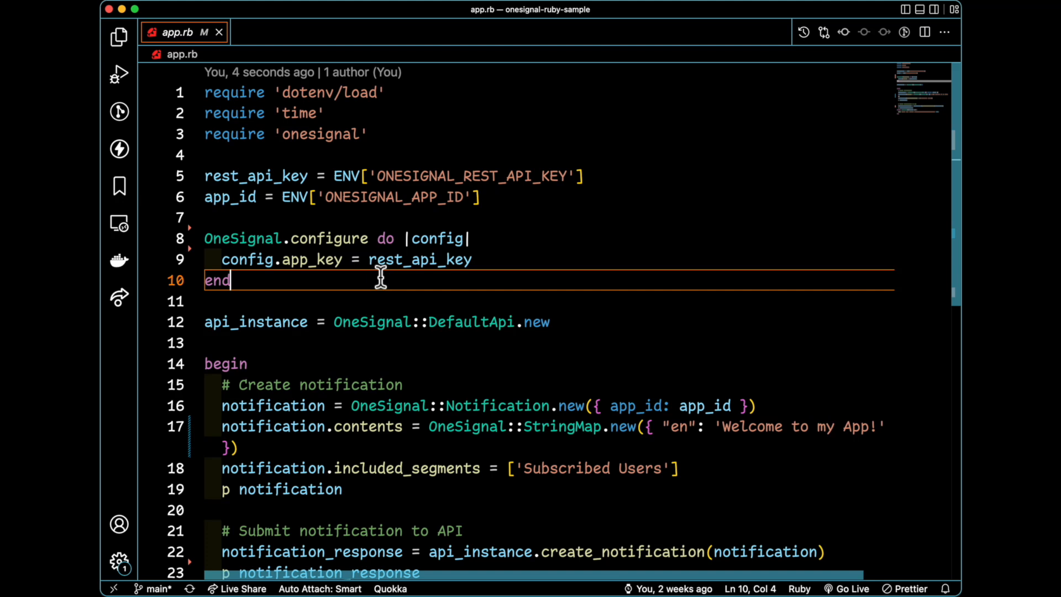
pyautogui.moveTo(267, 298)
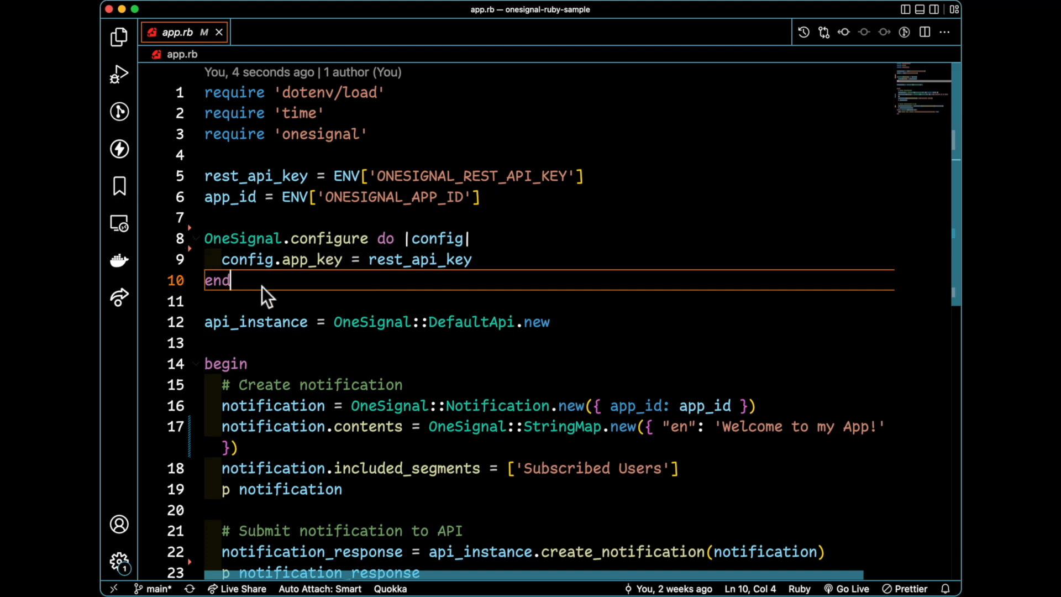
pyautogui.moveTo(391, 281)
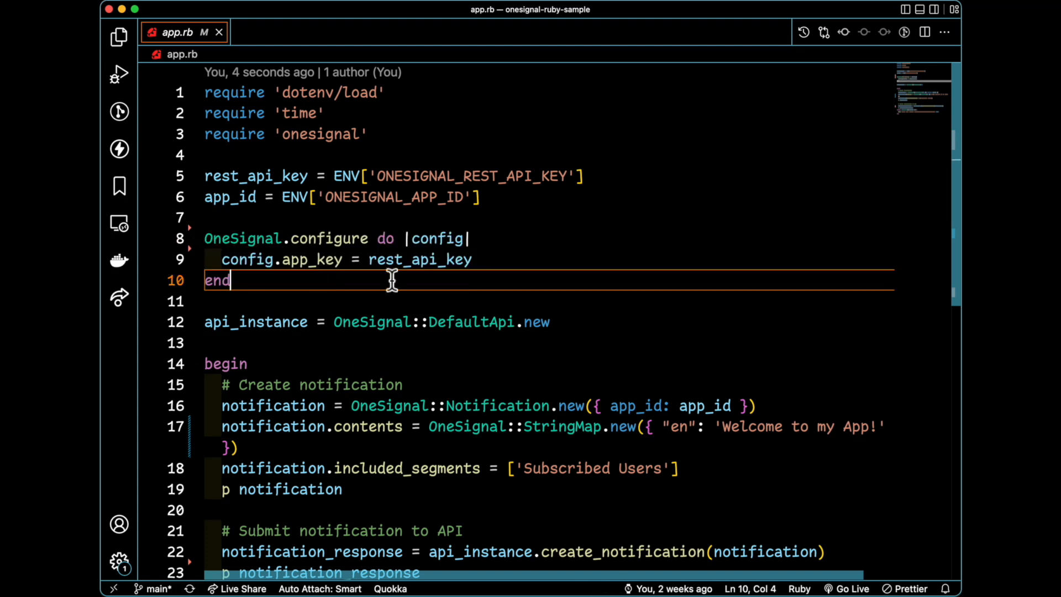
pyautogui.moveTo(554, 284)
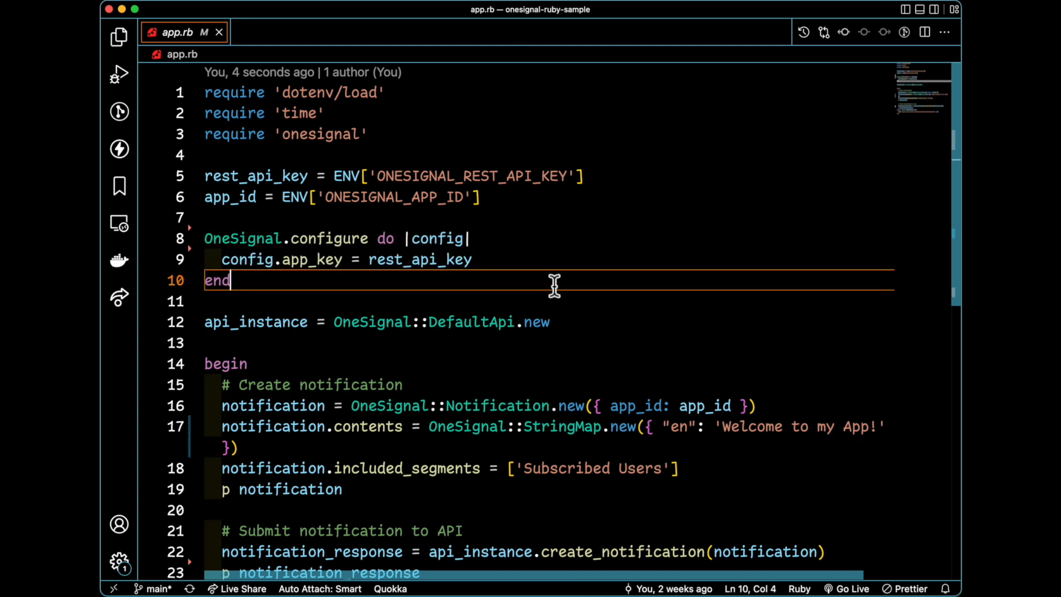
pyautogui.moveTo(298, 321)
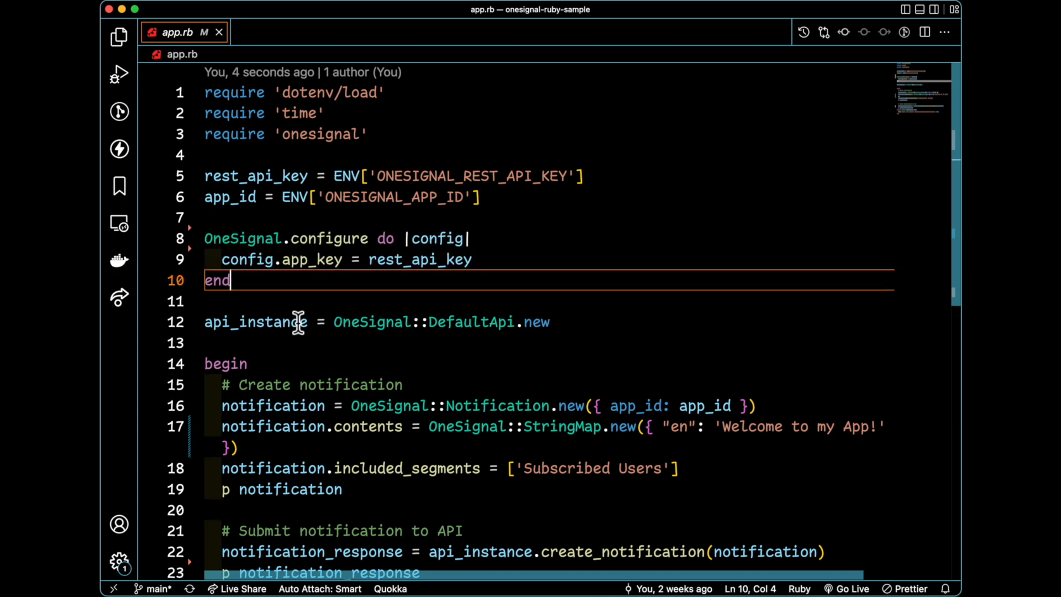
pyautogui.doubleClick(255, 321)
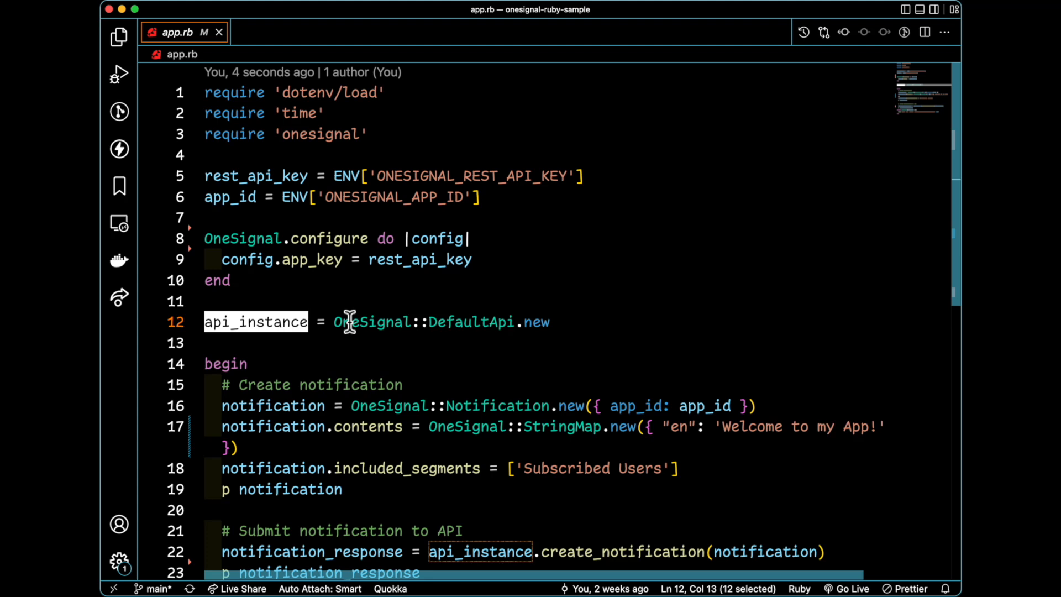
pyautogui.moveTo(376, 286)
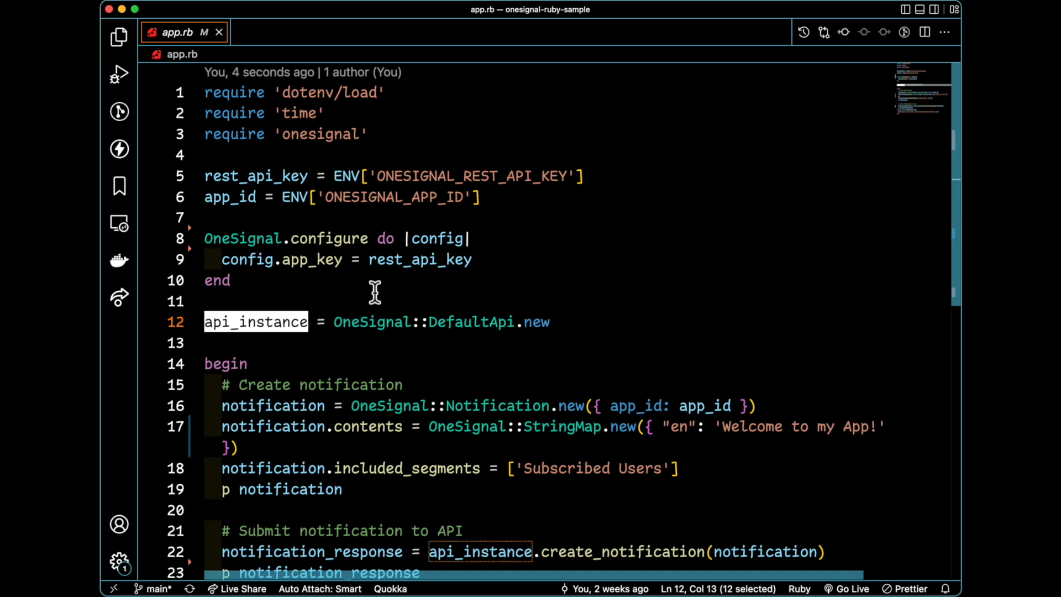
# Walk through the notification block: 'Welcome to my App!' en content targeting Subscribed Users
pyautogui.scroll(-3)
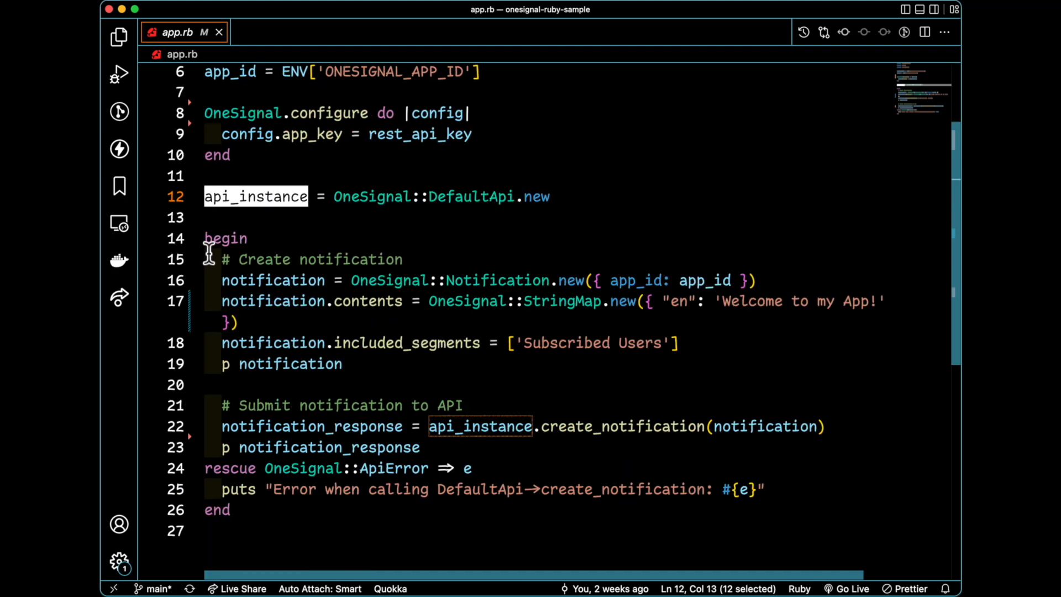
pyautogui.moveTo(291, 263)
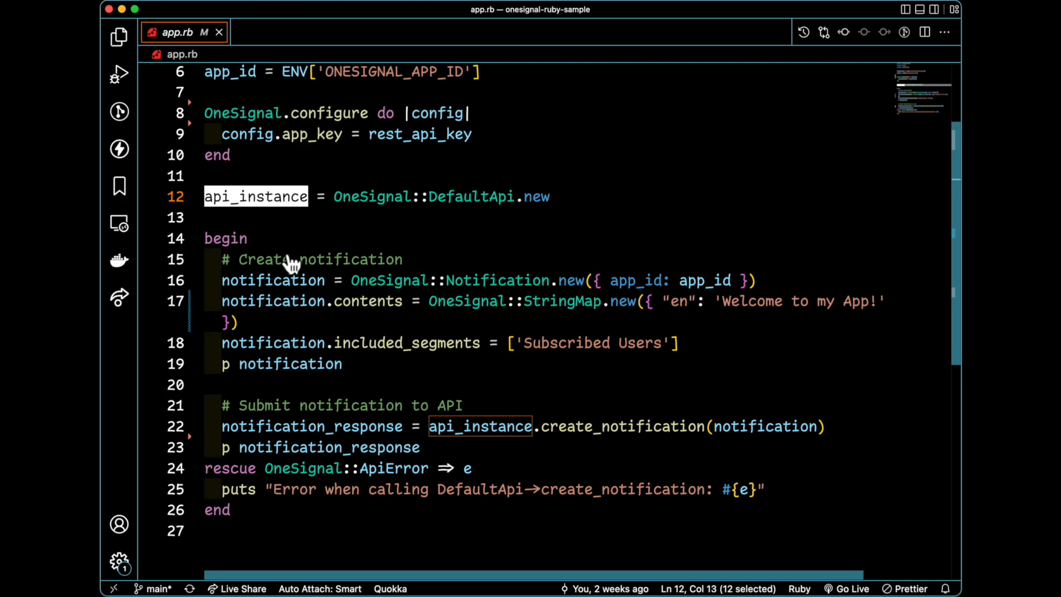
pyautogui.moveTo(558, 267)
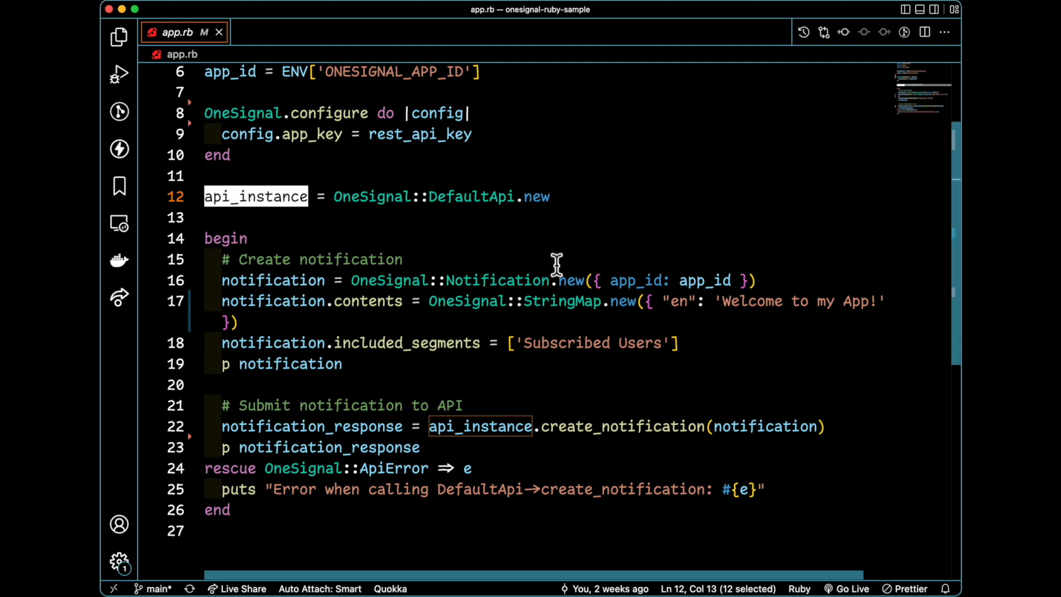
pyautogui.click(287, 280)
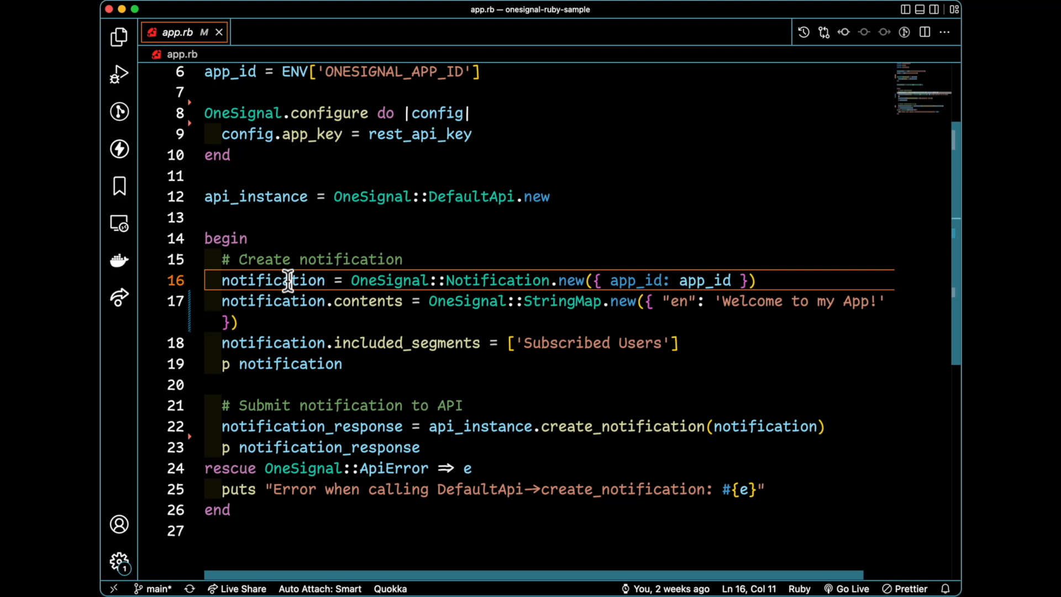
pyautogui.moveTo(413, 287)
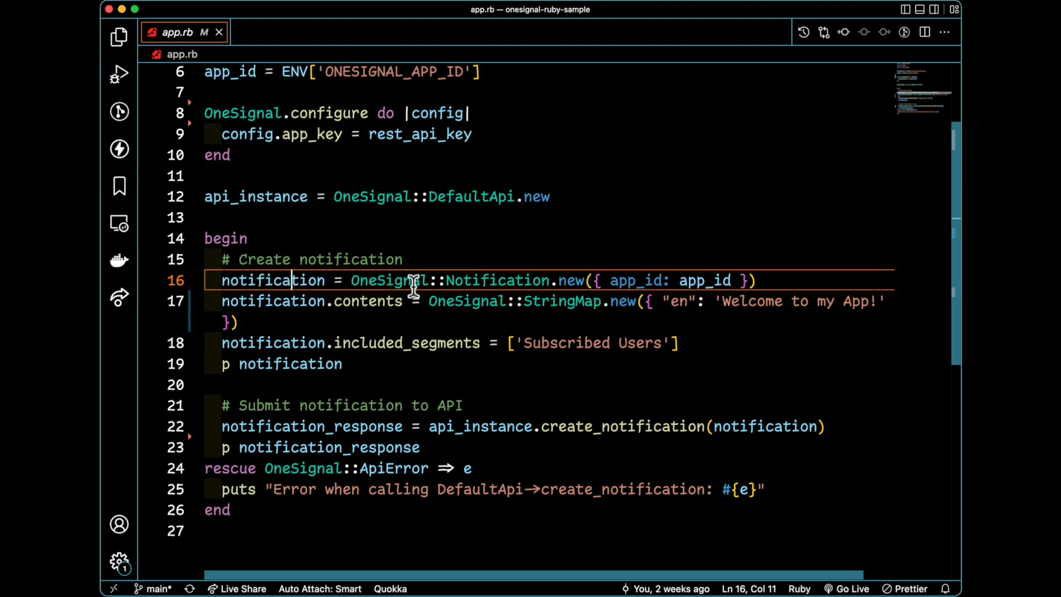
pyautogui.moveTo(558, 284)
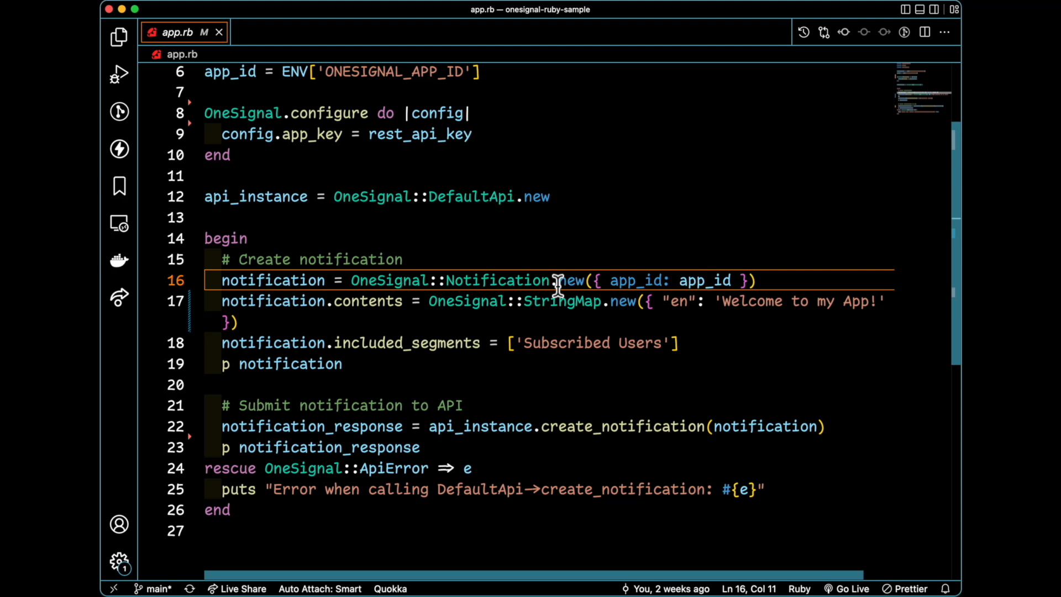
pyautogui.moveTo(350, 313)
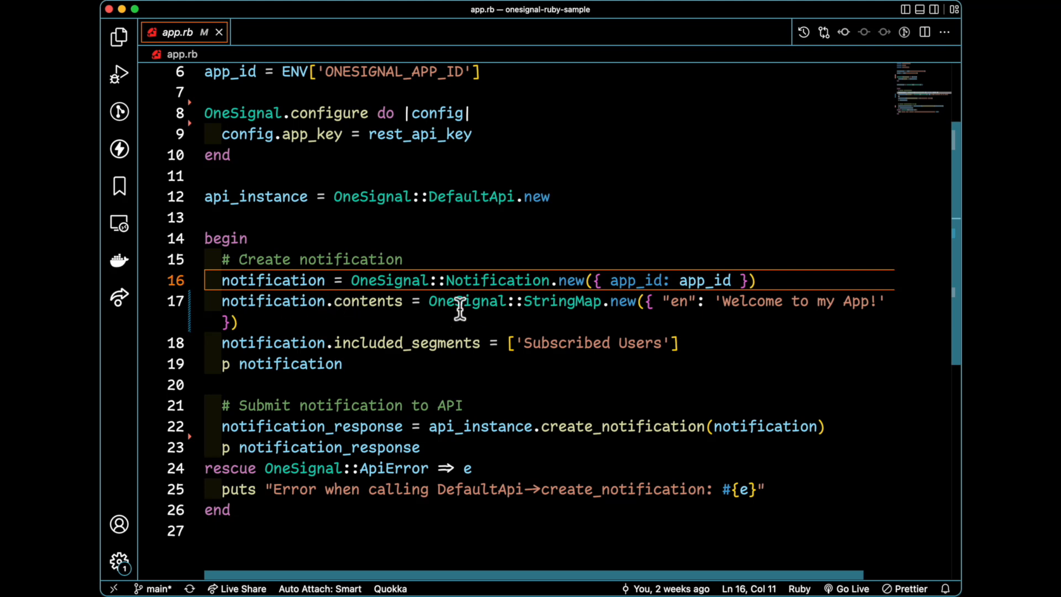
pyautogui.doubleClick(680, 300)
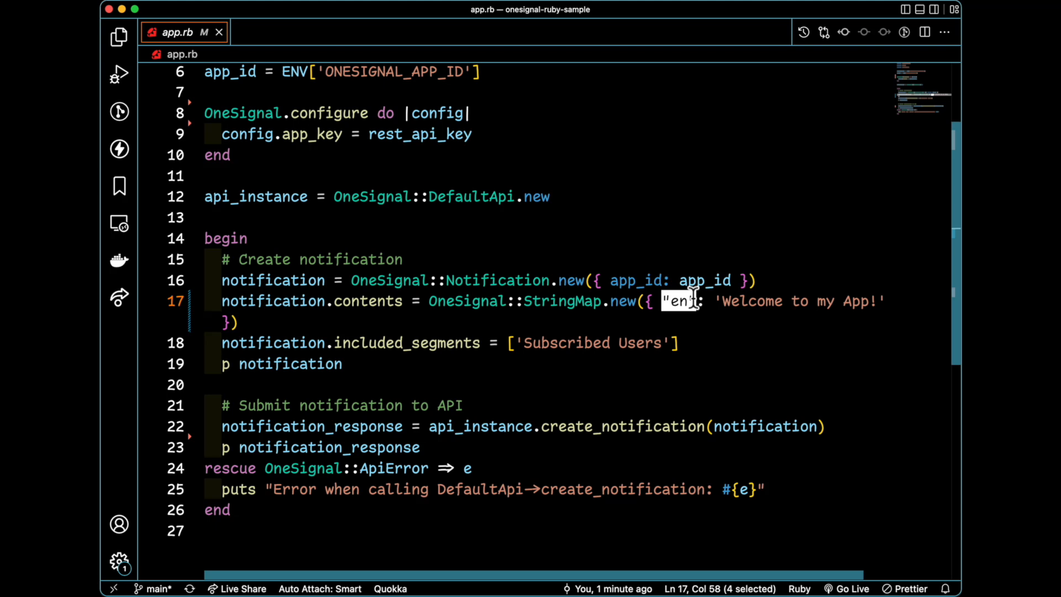
pyautogui.click(221, 342)
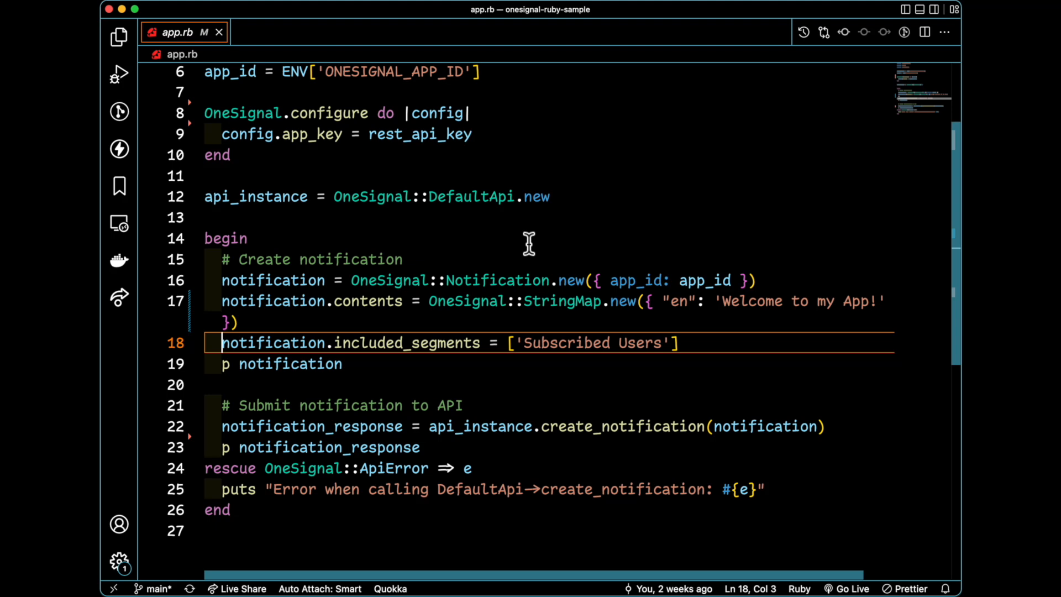
pyautogui.click(217, 385)
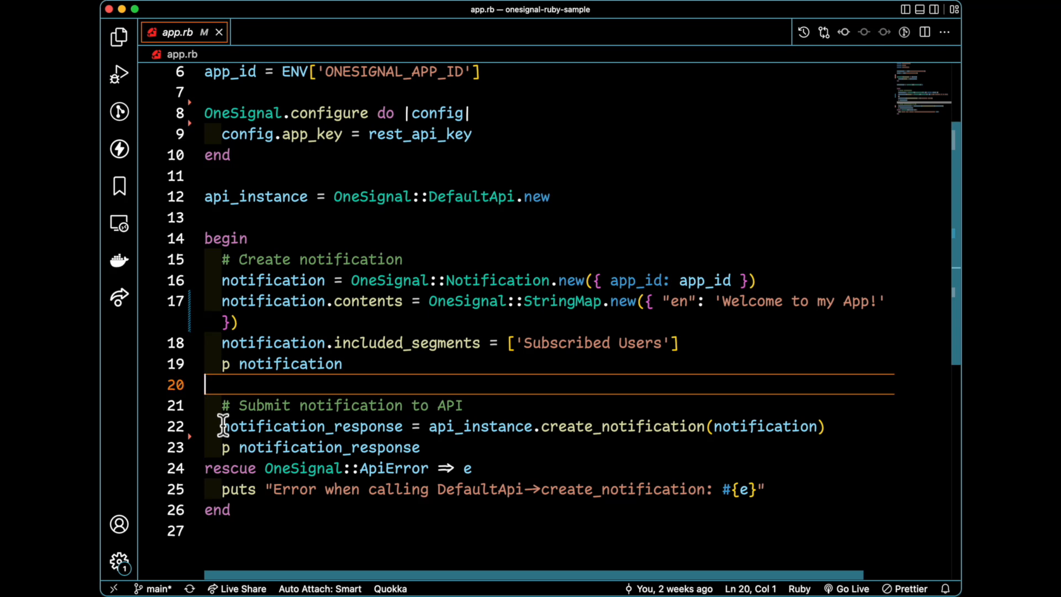
pyautogui.moveTo(482, 434)
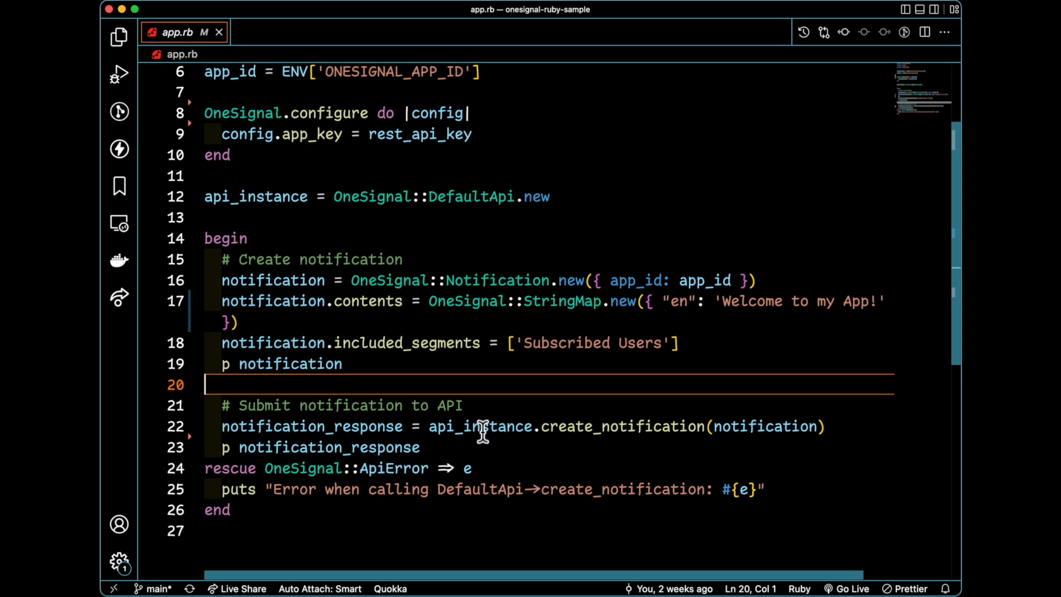
pyautogui.moveTo(795, 426)
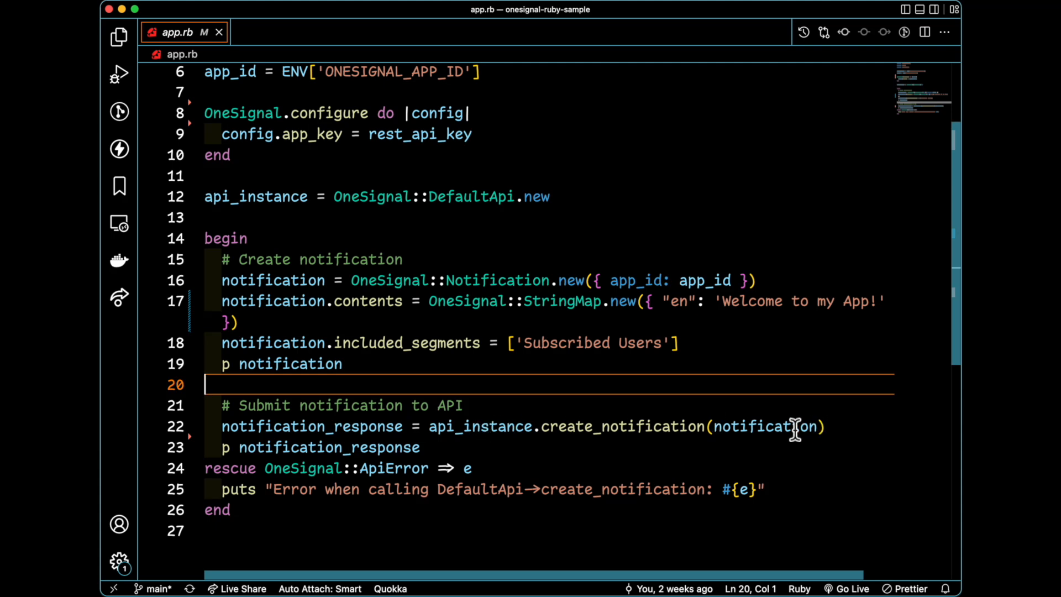
pyautogui.click(680, 343)
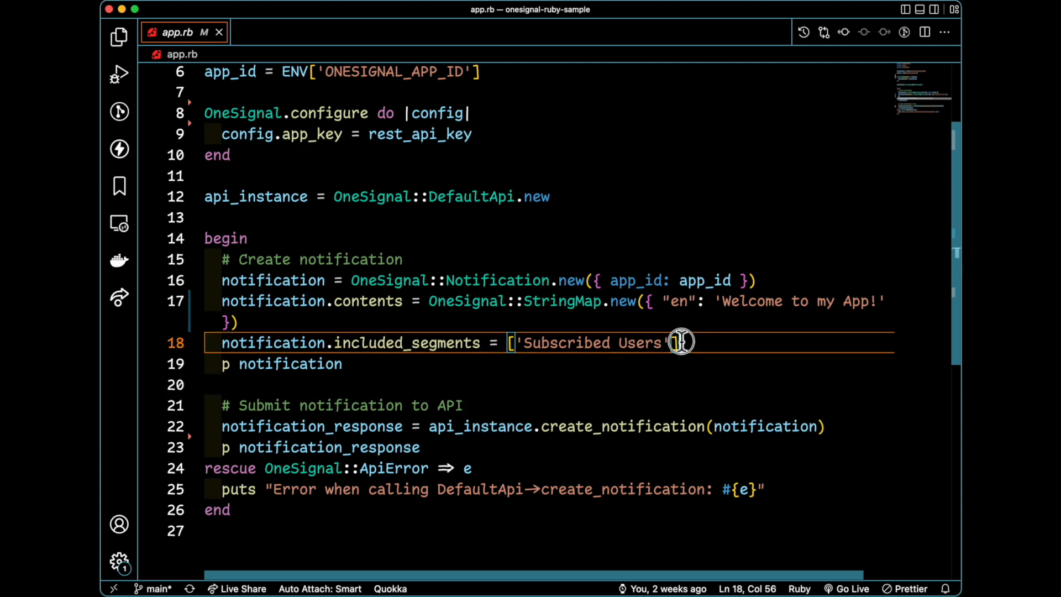